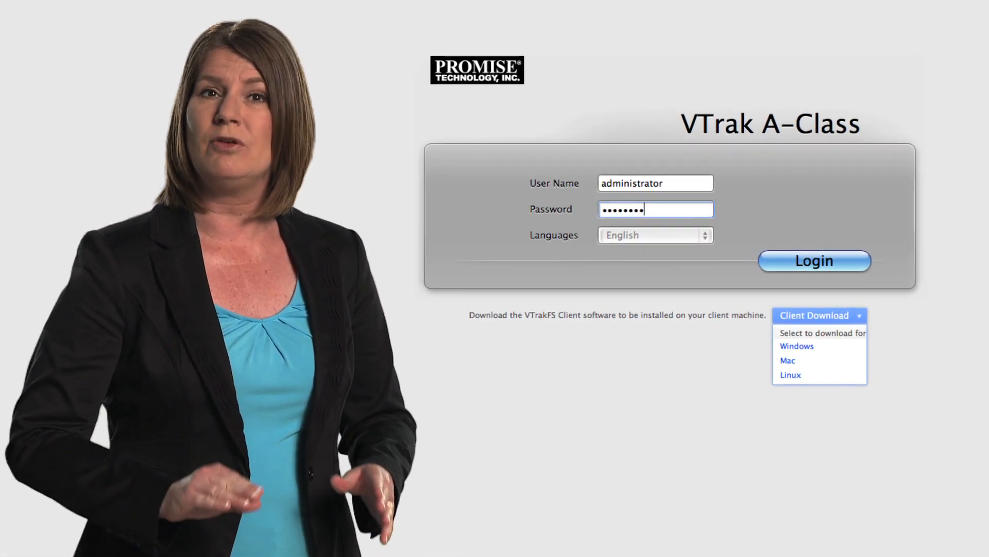
# - Sign in with the entered user name and password to reach the management interface
pyautogui.click(814, 260)
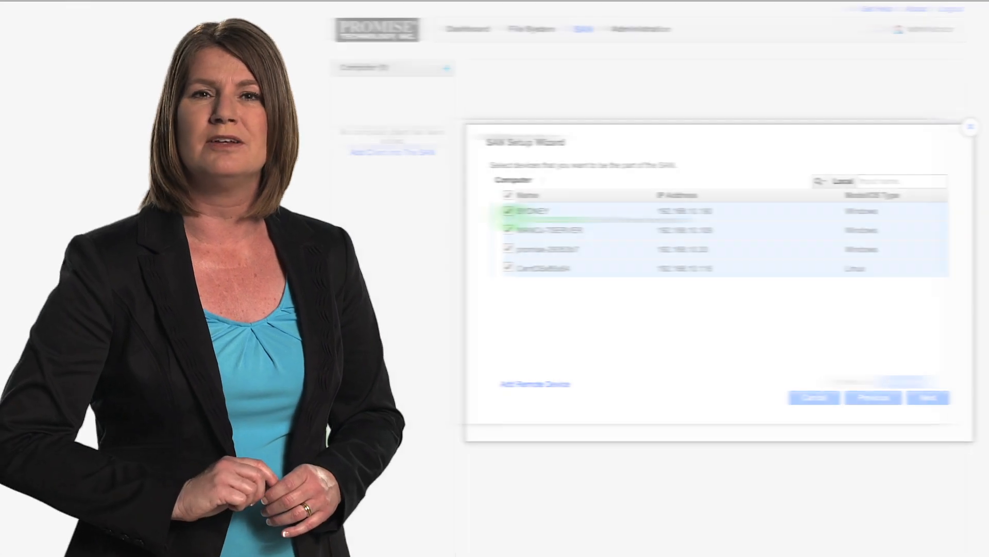
# - Create the SAN with all four checked computers, finish the wizard and view SYDNEY's client details
pyautogui.click(928, 398)
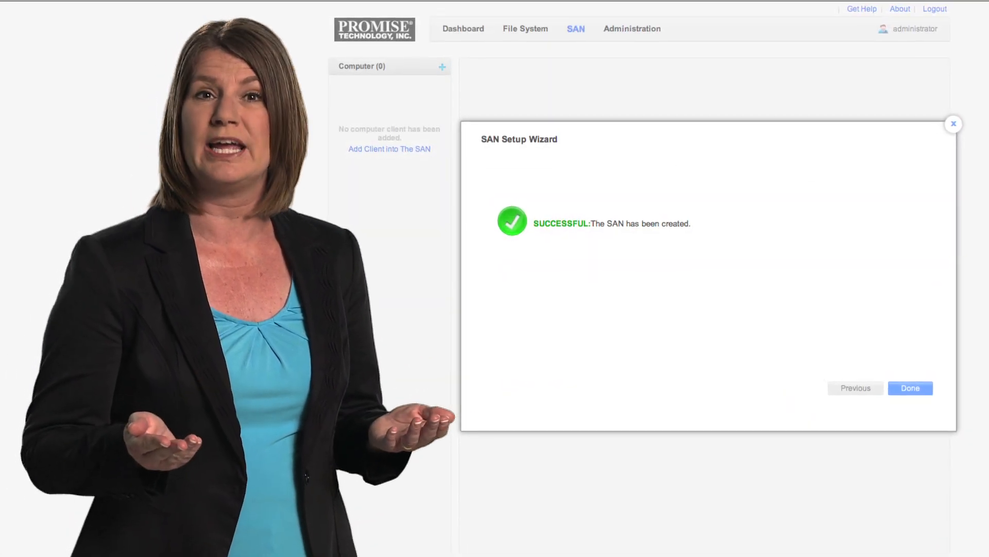
pyautogui.click(911, 388)
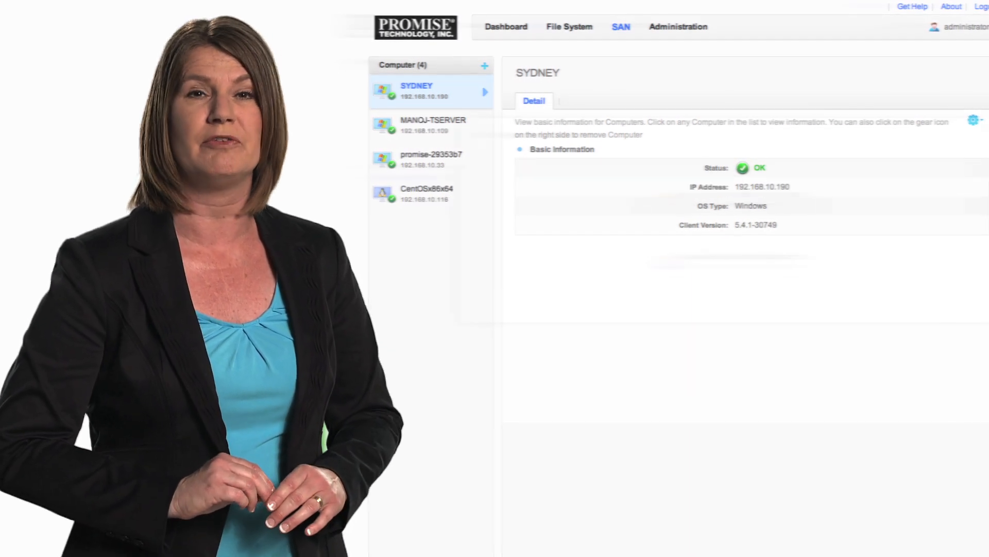
pyautogui.click(569, 26)
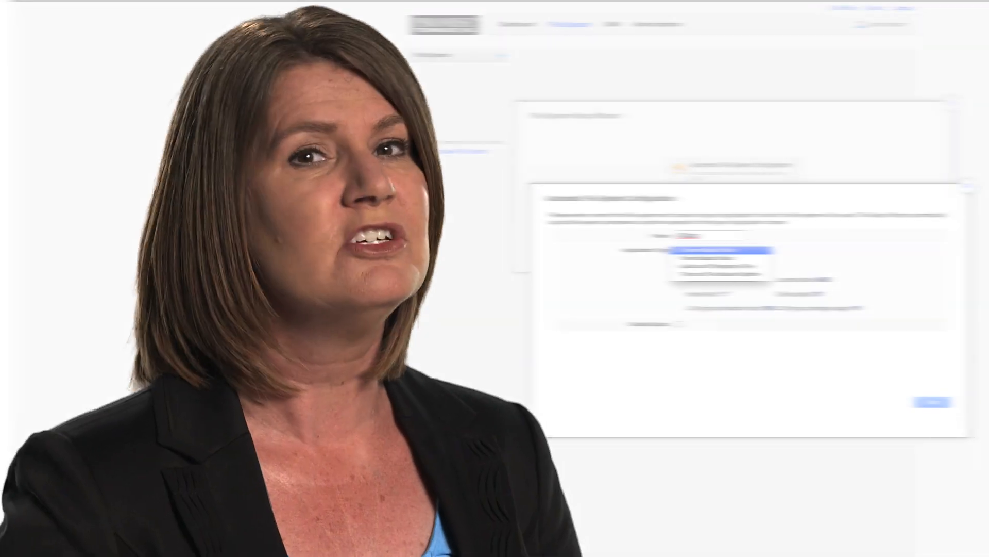
# - Submit an automatic file system configuration on VTrak Node 1 with its 24 drives
pyautogui.click(722, 254)
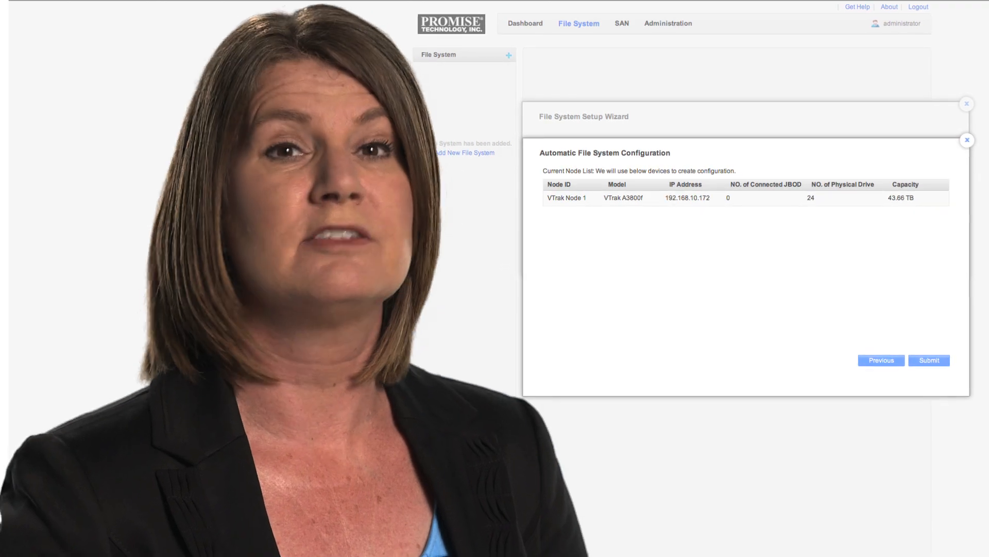
pyautogui.click(929, 360)
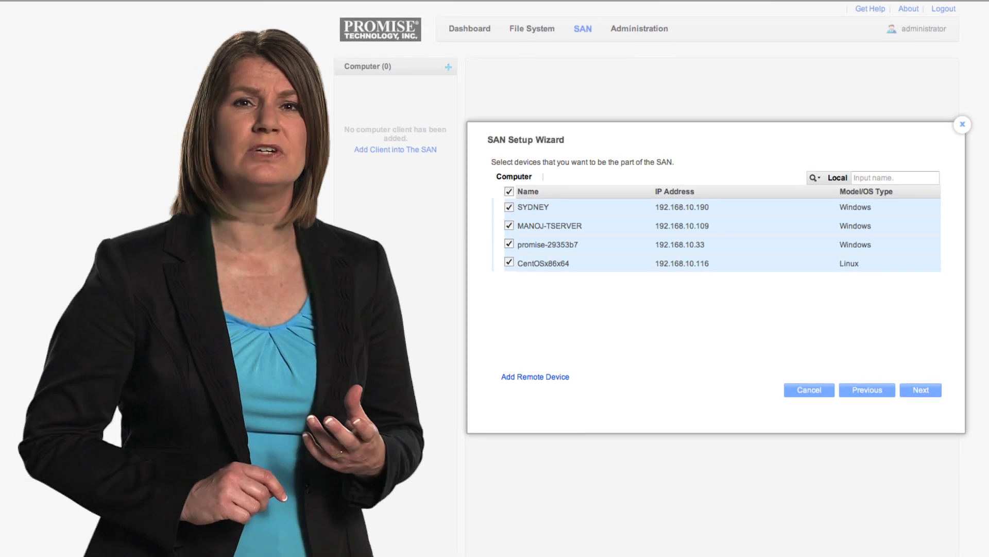
# - Create the SAN from SYDNEY, MANOJ-TSERVER, promise-29353b7 and CentOSx86x64
pyautogui.click(921, 389)
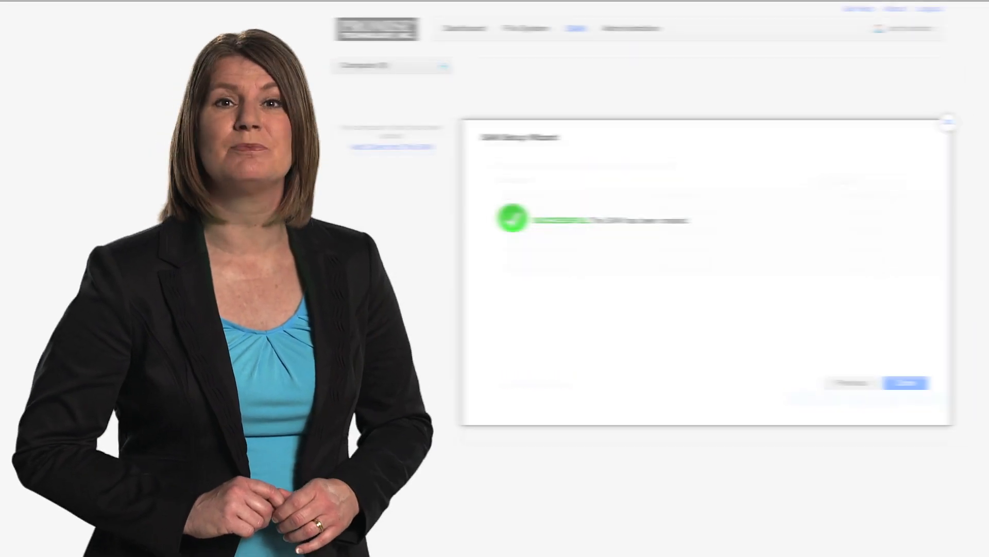